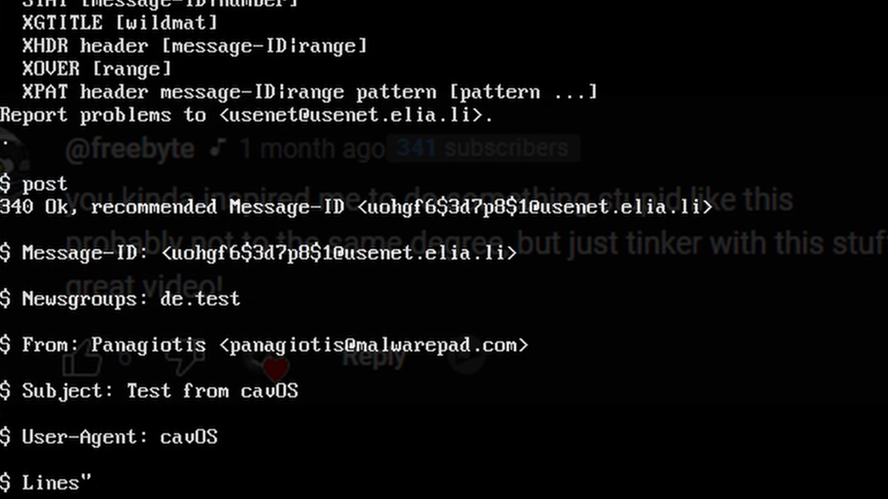
Leave the cavOS devlog video and bring up the OSDev Wiki RTL8139 article.
scroll(down, 3)
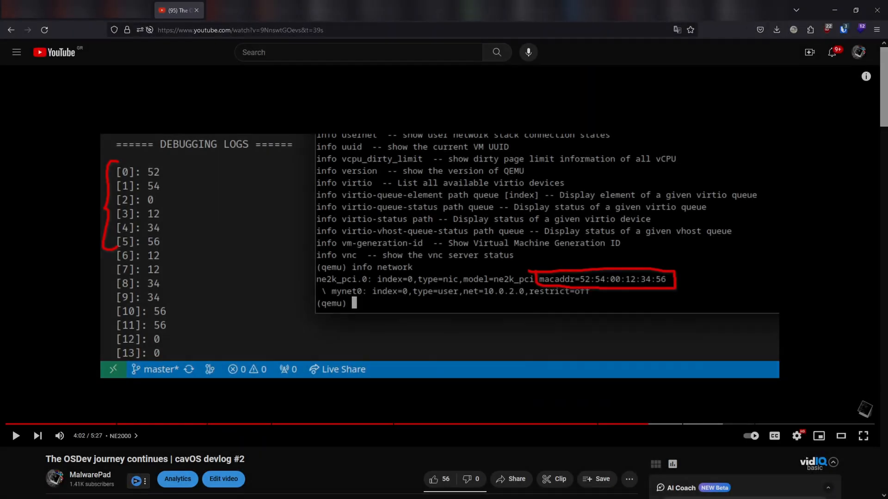
click(863, 436)
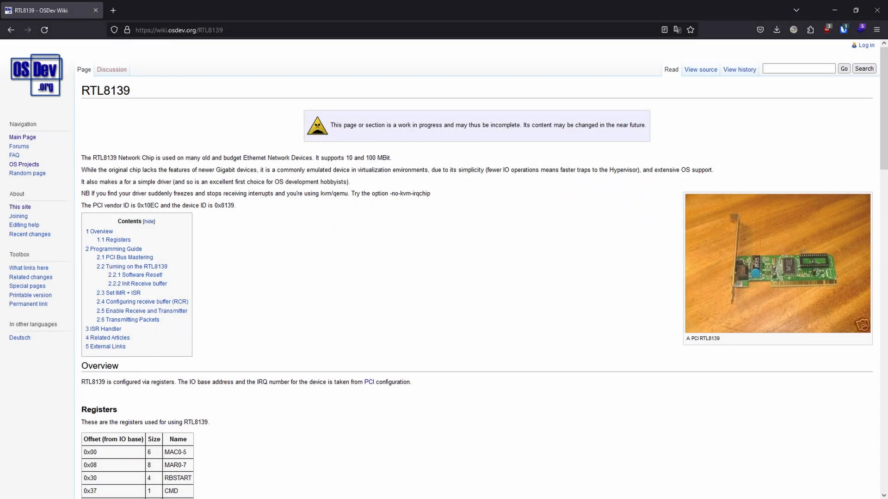
Zoom into the Intel Ethernet i217 article and reach the E1000 rxinit/txinit code listings.
key(ctrl+plus)
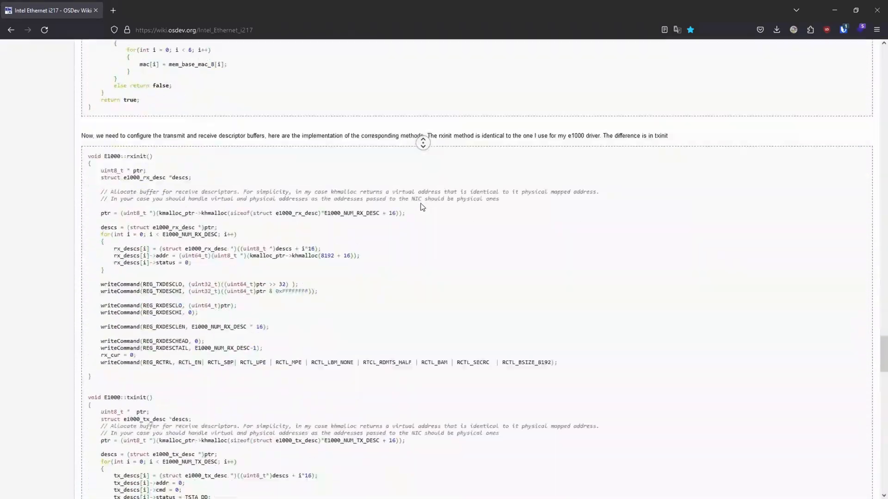
scroll(down, 3)
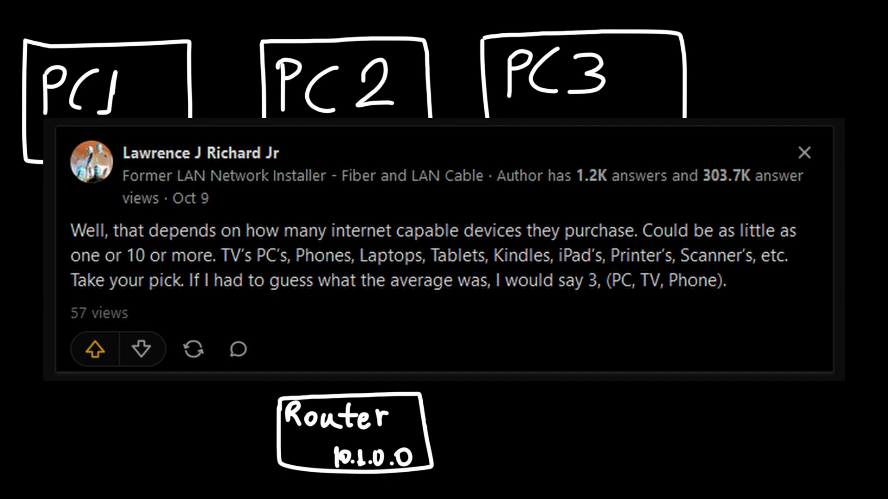
click(803, 153)
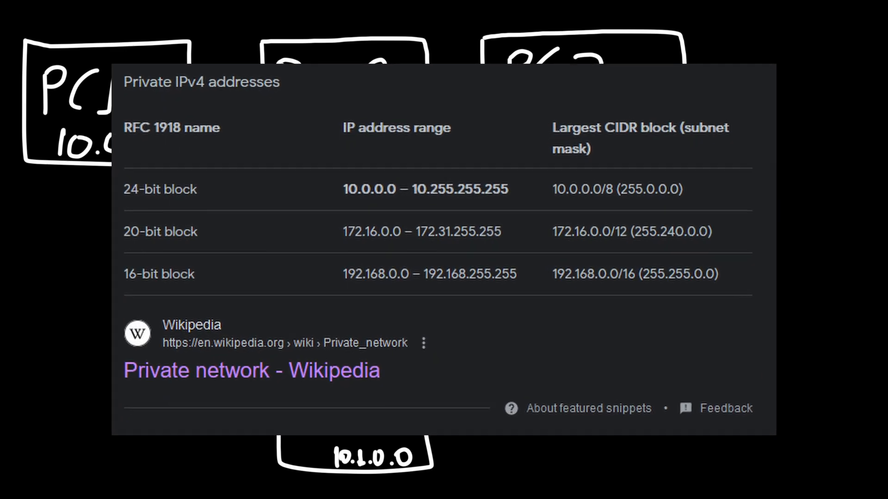